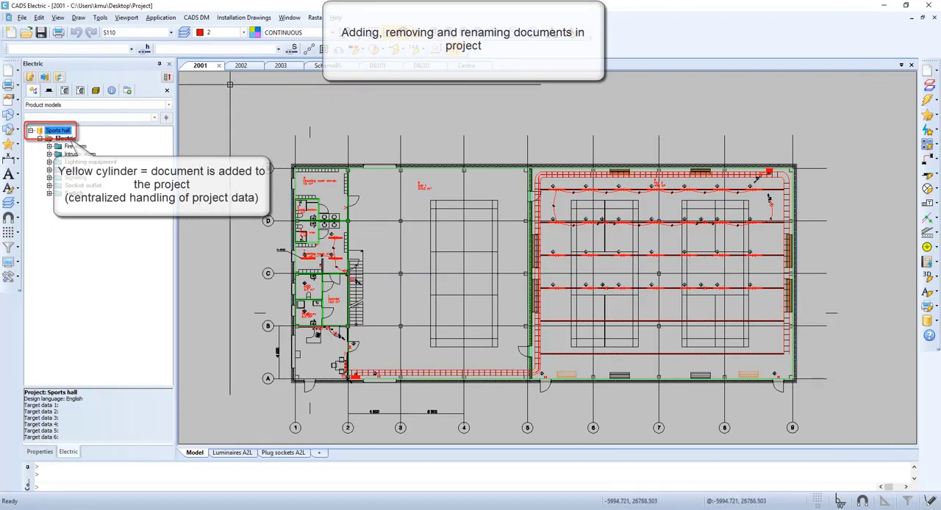
Cycle through drawings 2002, 2003, SchemaBS, DB101, DB201 and Centre, returning to 2002.
click(240, 65)
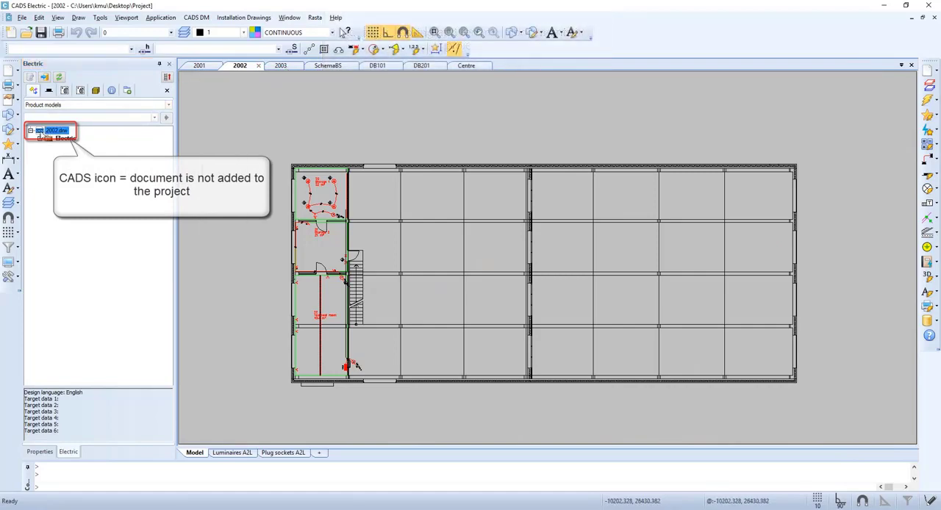
click(279, 66)
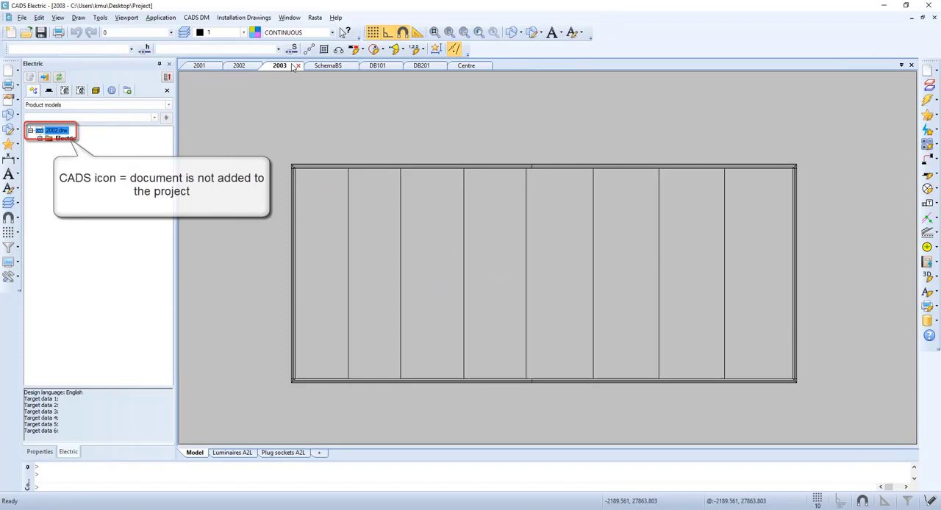
click(327, 65)
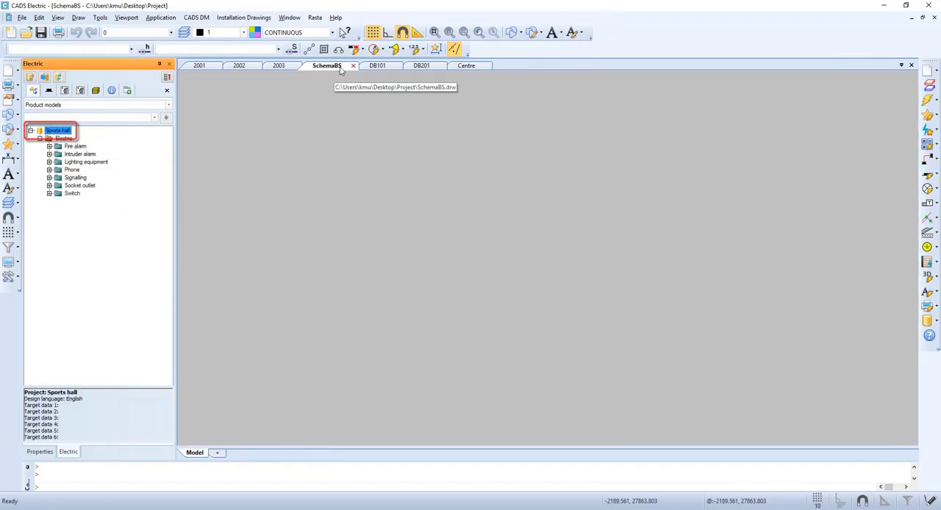
click(326, 66)
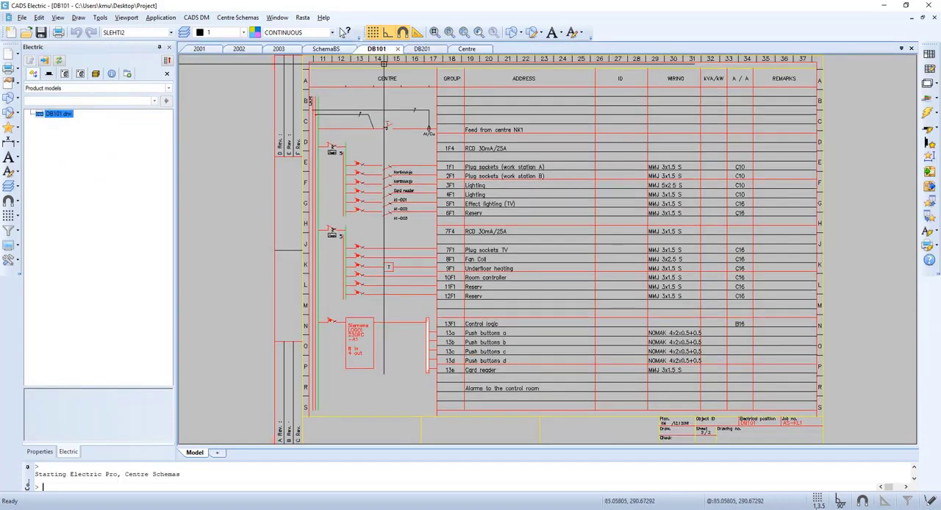
click(421, 49)
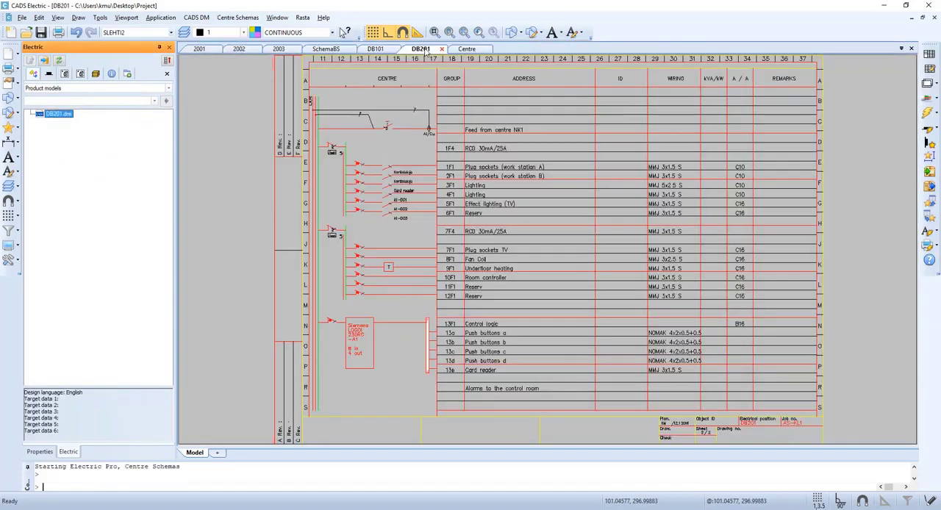
click(464, 49)
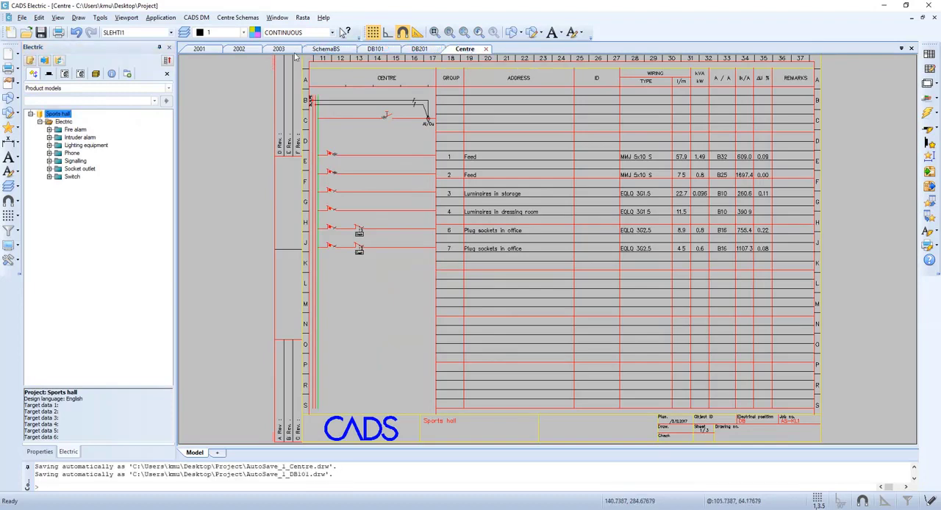
click(239, 49)
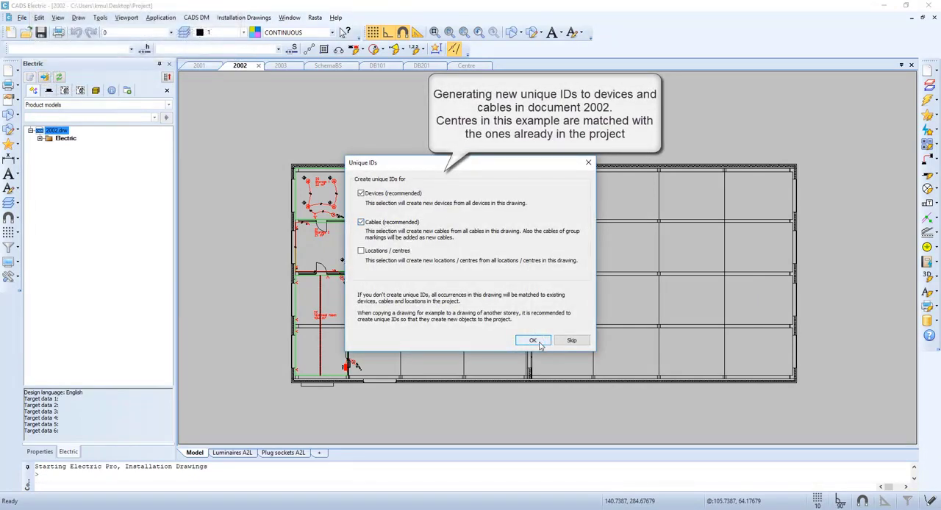
Confirm generating new unique IDs for drawing 2002's devices and cables.
click(533, 340)
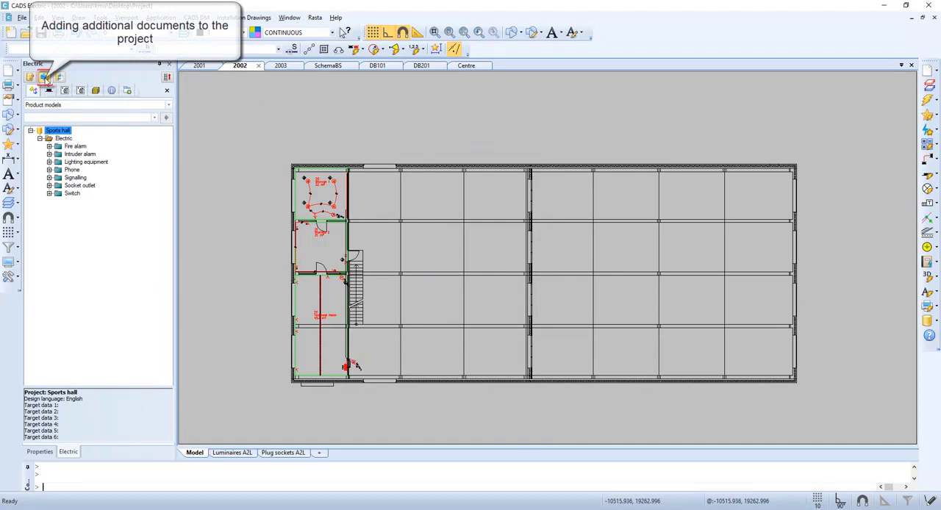
Add DB101 through Add several documents, creating new unique device and cable IDs.
click(45, 77)
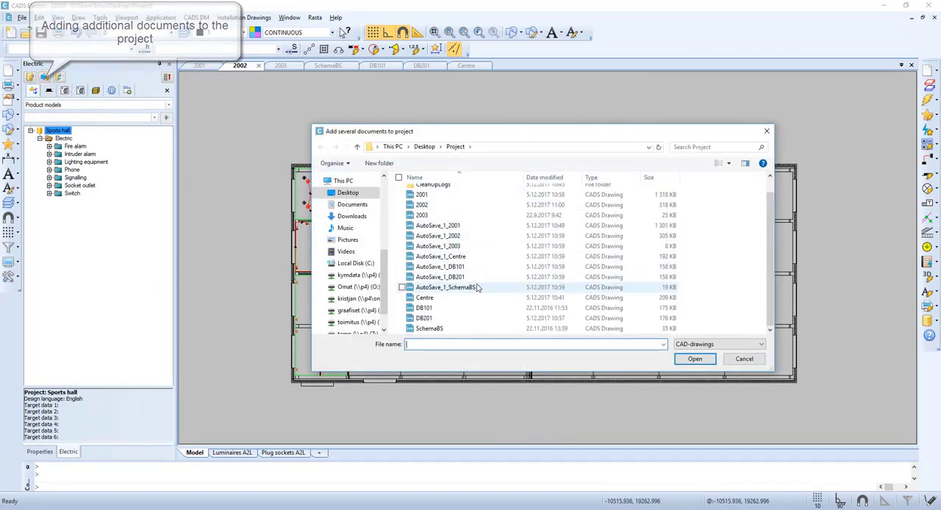
click(423, 308)
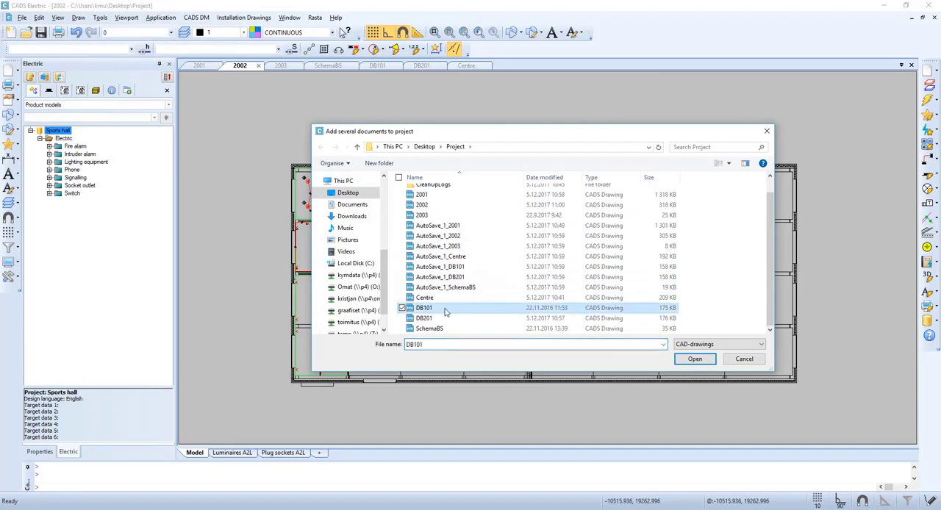
mouse_move(694, 359)
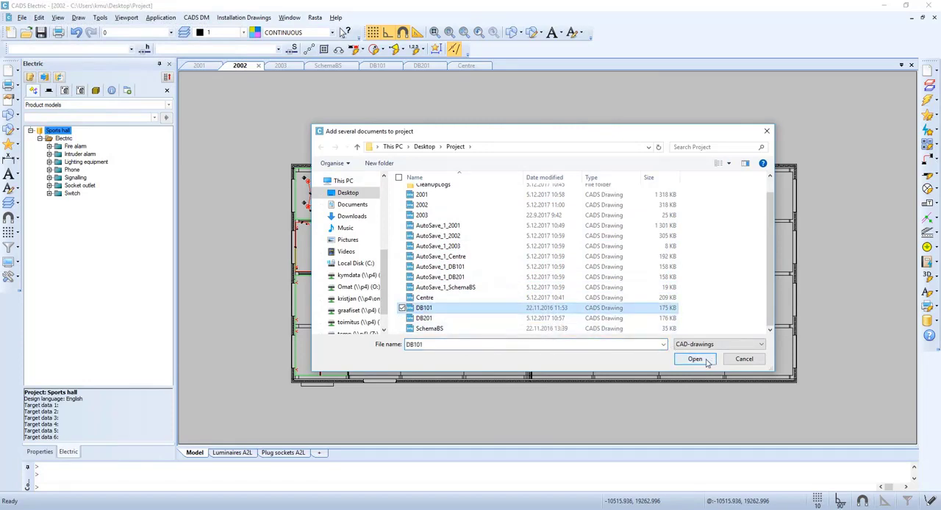
click(695, 359)
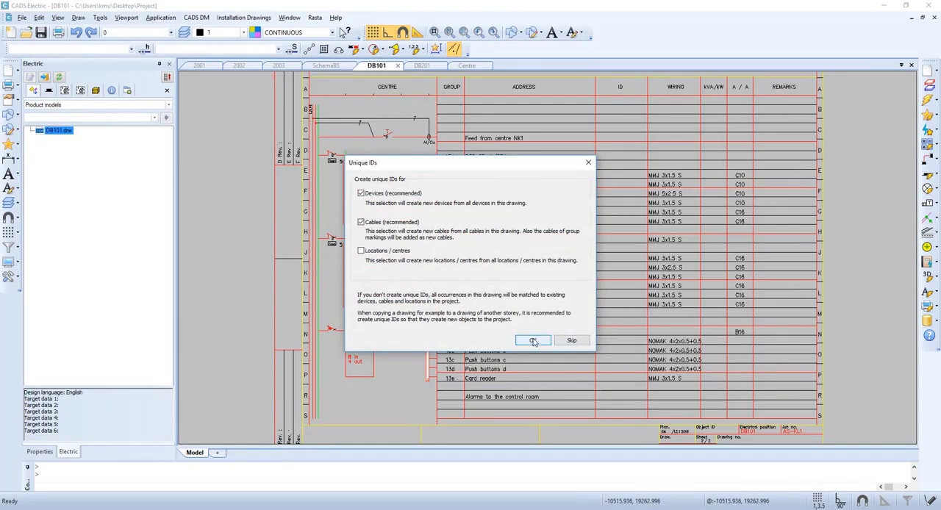
click(533, 341)
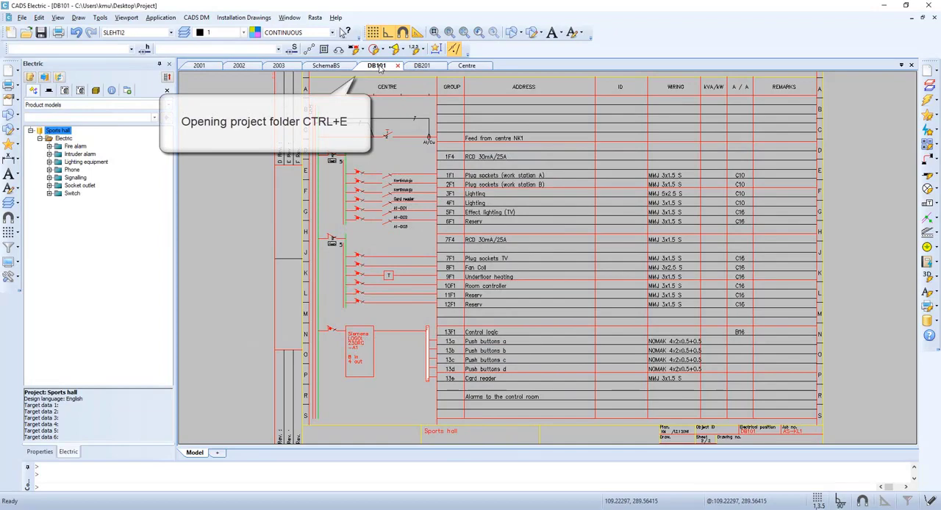
right_click(376, 65)
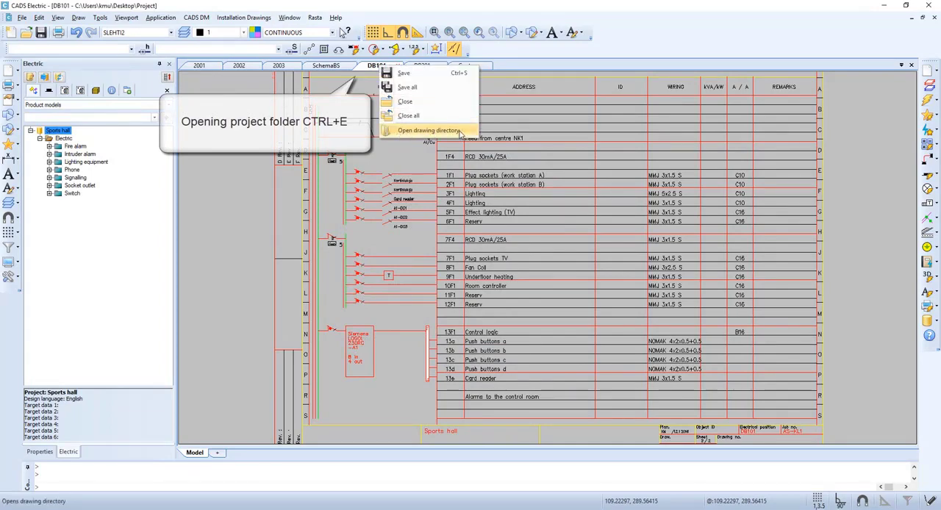
click(429, 130)
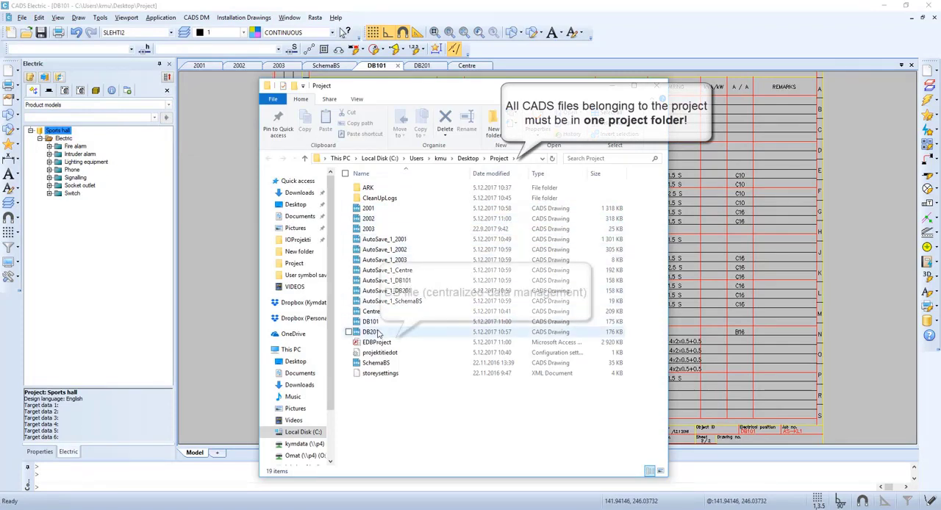
click(376, 342)
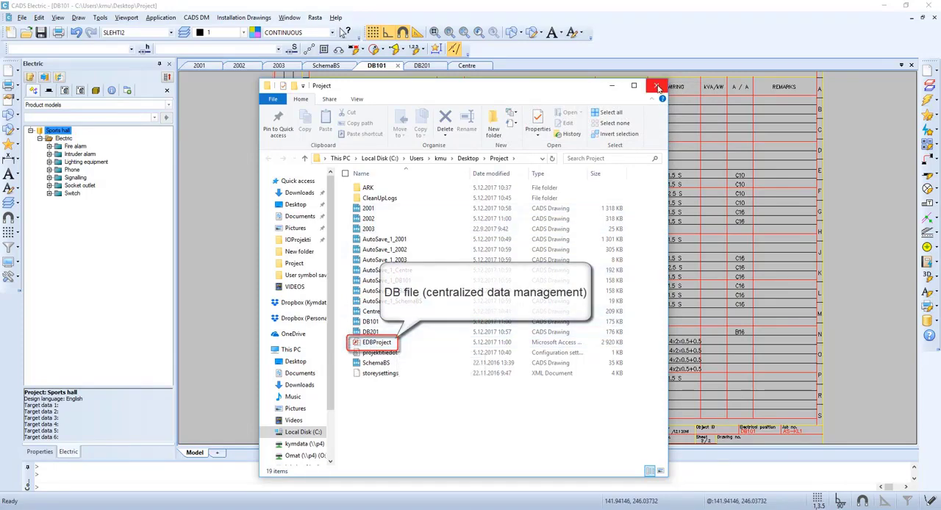
click(658, 86)
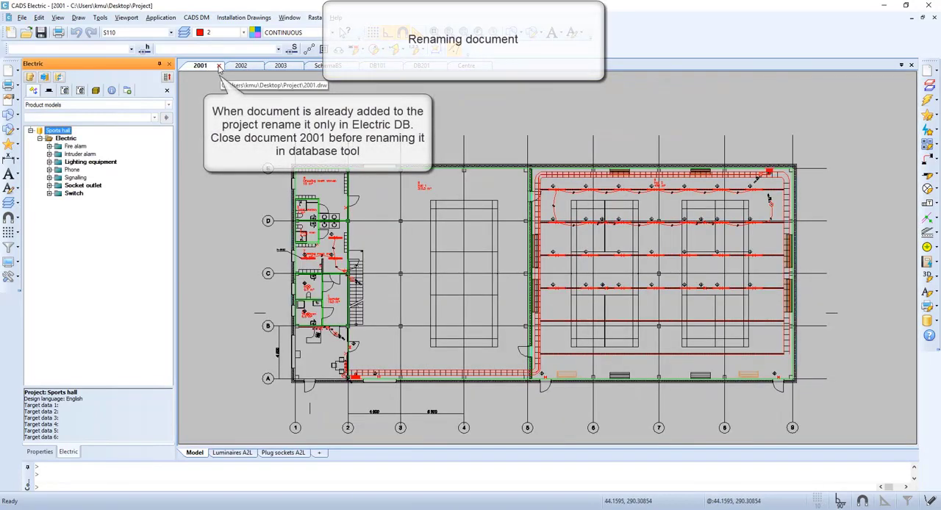
Close drawing 2001 and open the Electric DB Tool from the Sports hall project menu.
click(337, 66)
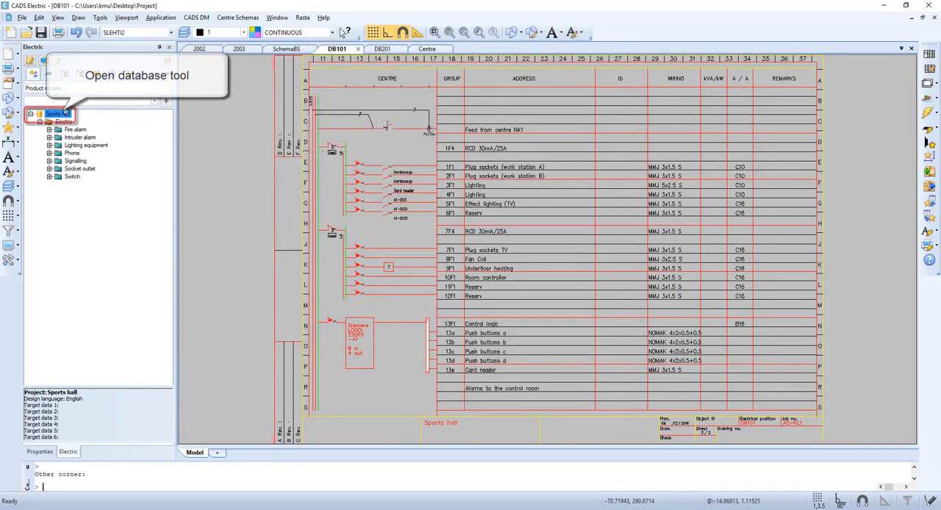
right_click(51, 114)
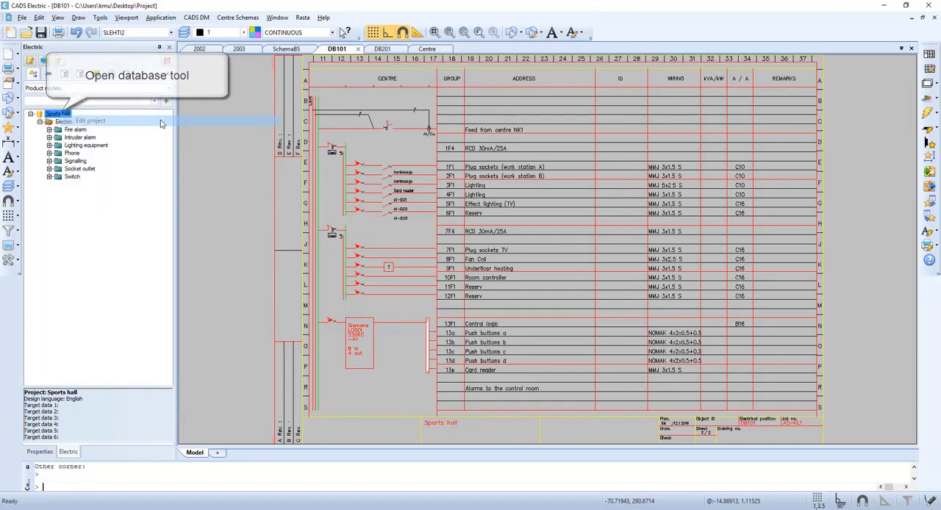
click(138, 75)
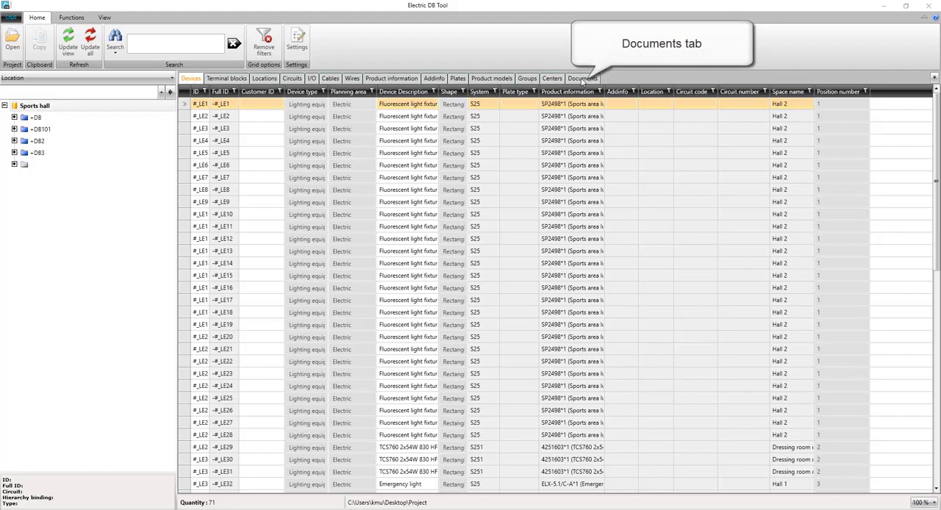
Rename 2001.drw to 2000 in the Documents list, acknowledging the close-CADS warning.
click(582, 78)
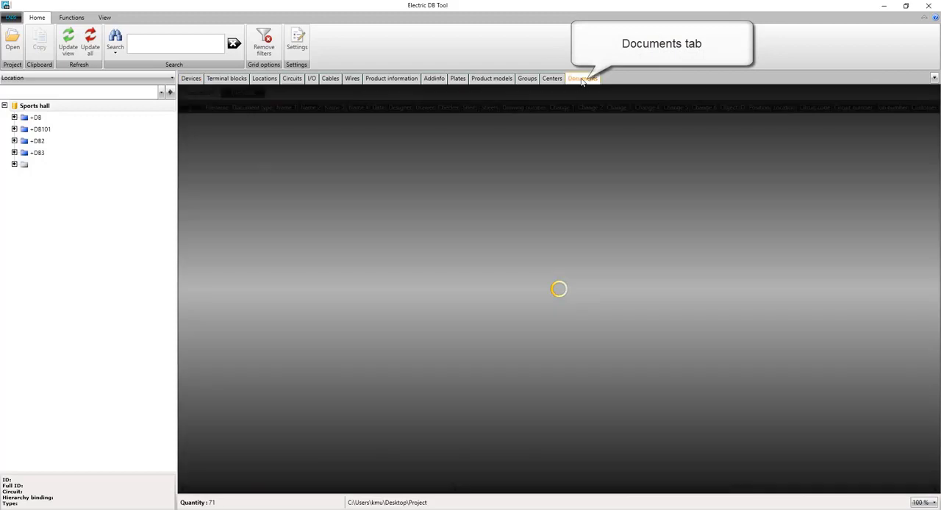
click(582, 79)
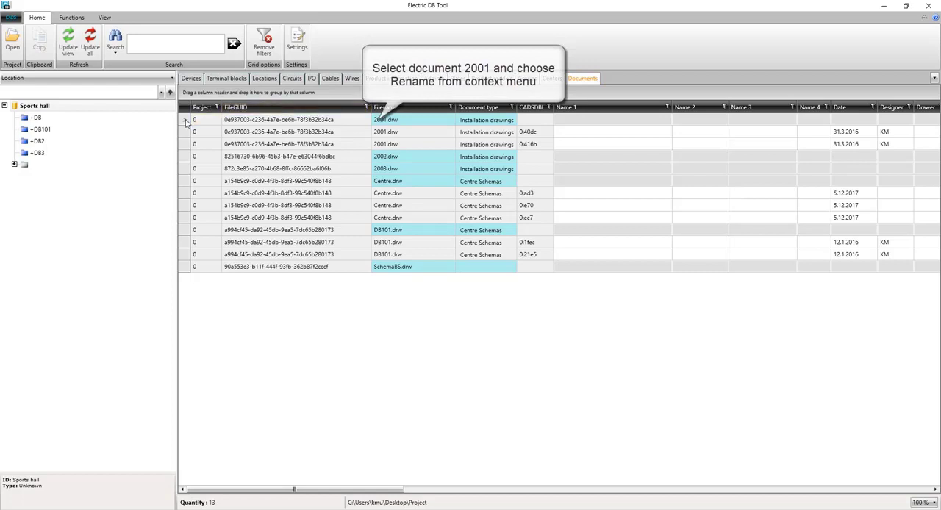
right_click(279, 119)
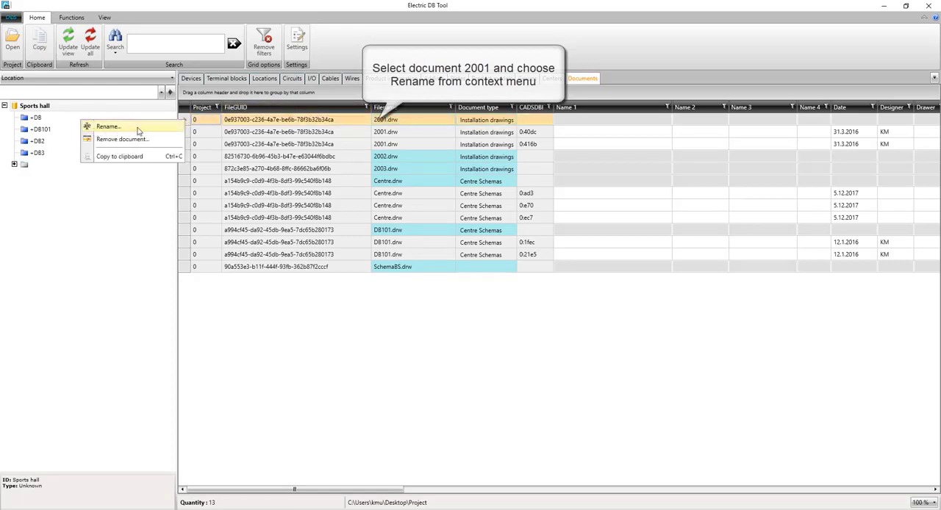
click(108, 127)
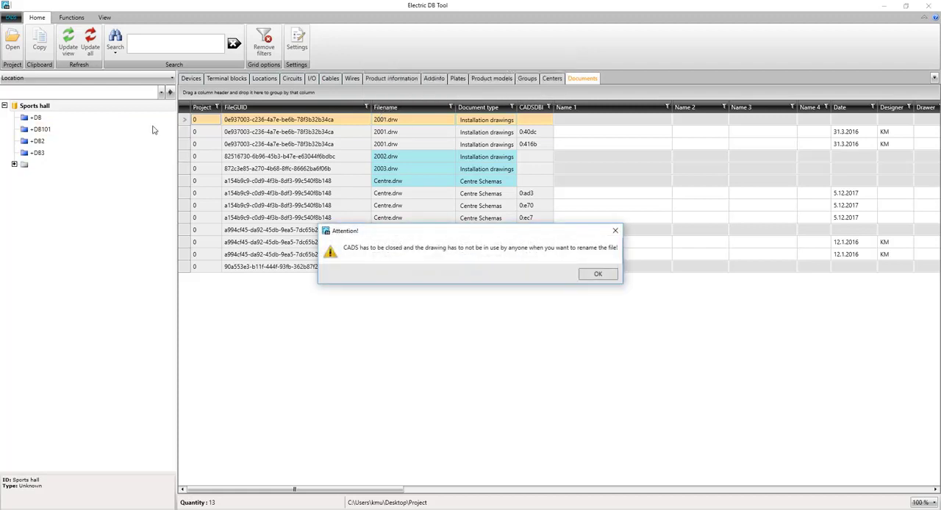
click(598, 273)
text(2000)
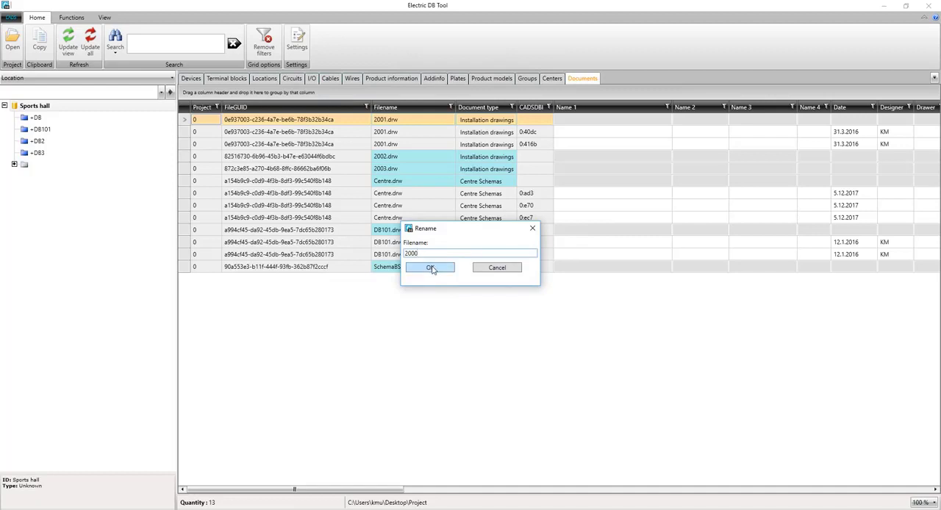
click(430, 266)
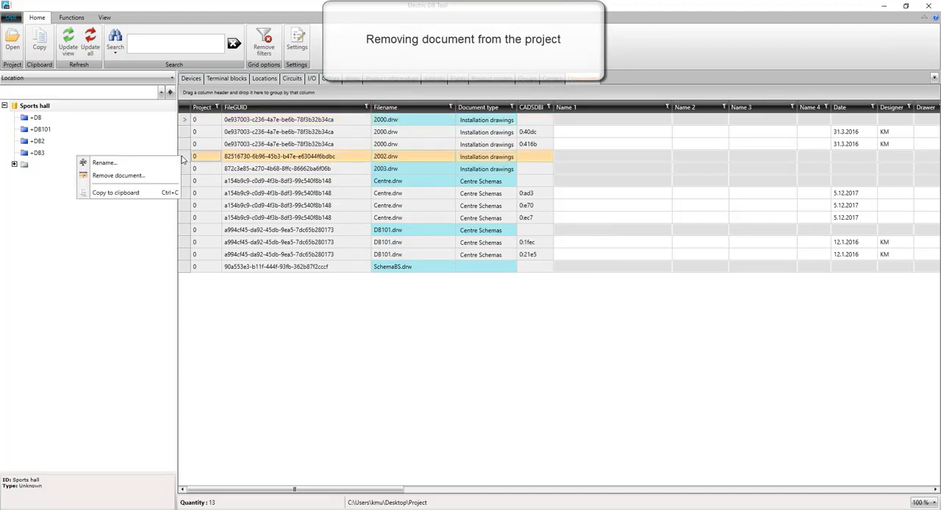
Remove 2002.drw with unreferenced devices, cables and wires, then close the log and progress.
click(118, 175)
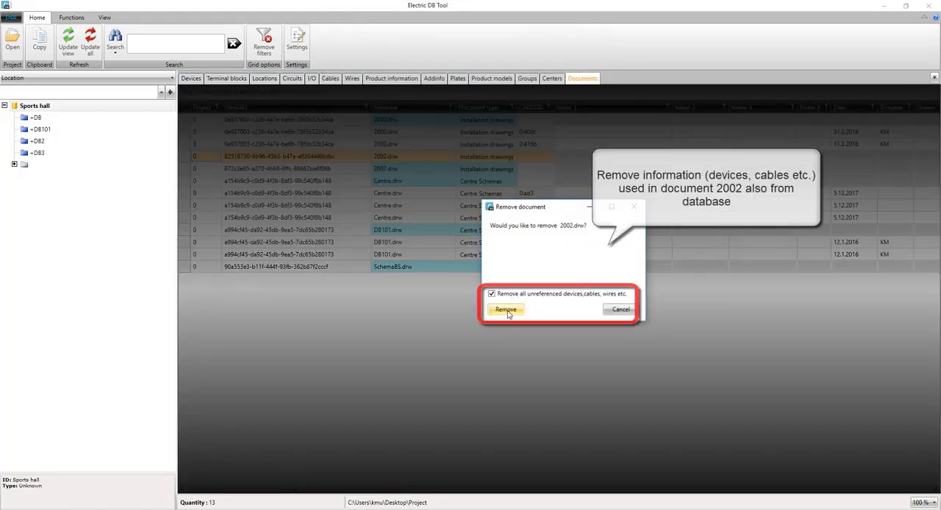
click(506, 309)
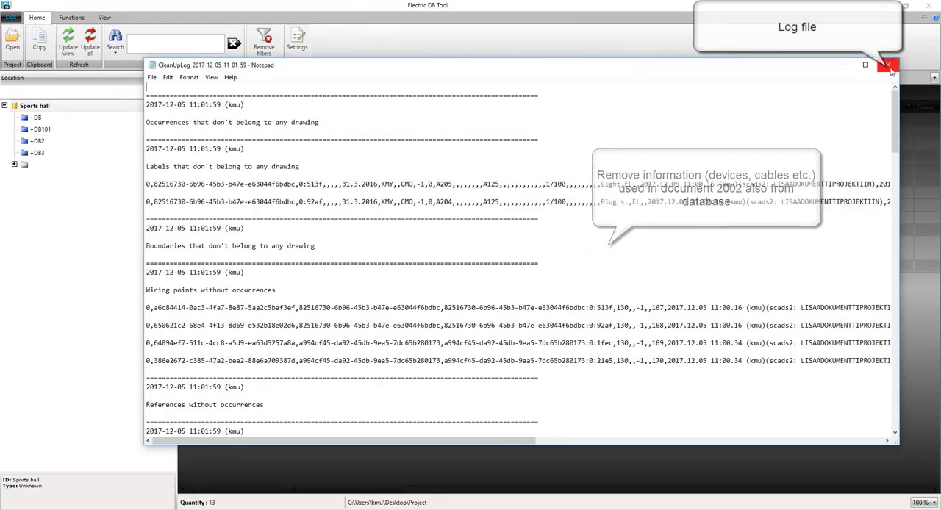
click(888, 65)
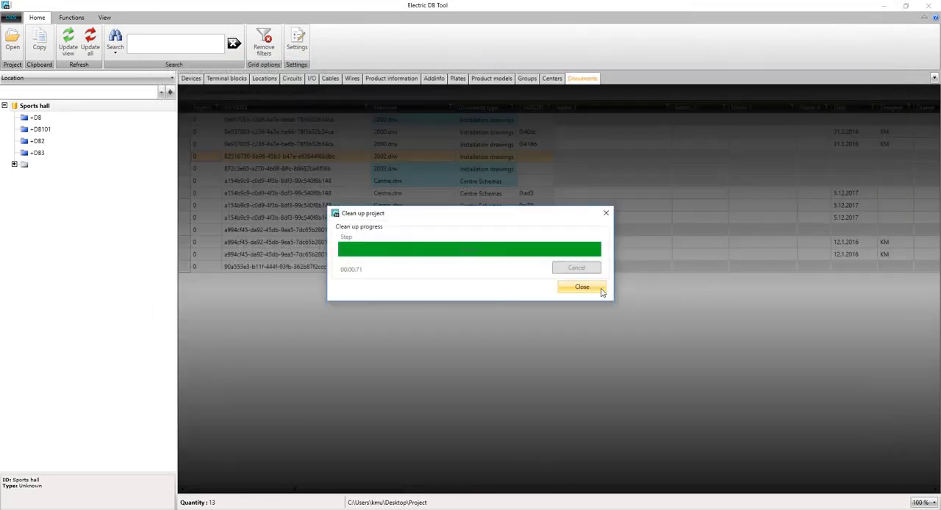
click(581, 287)
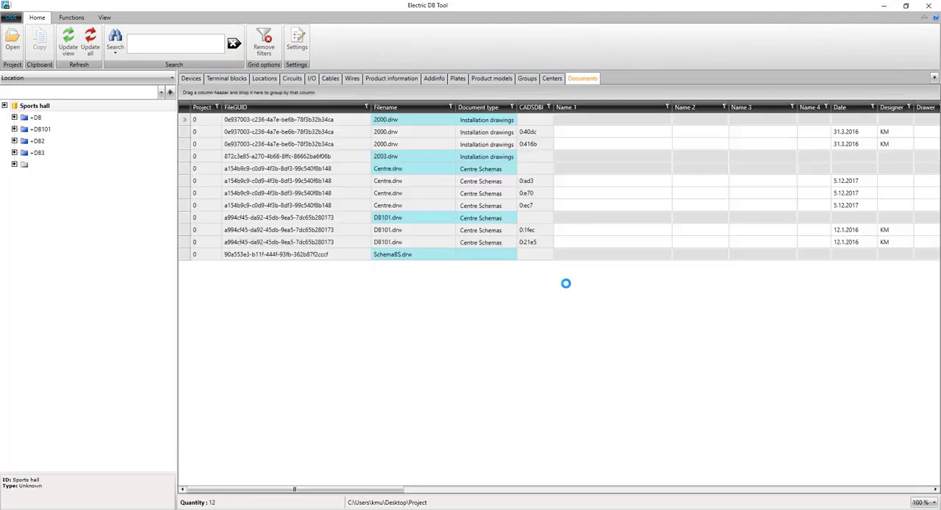
click(412, 155)
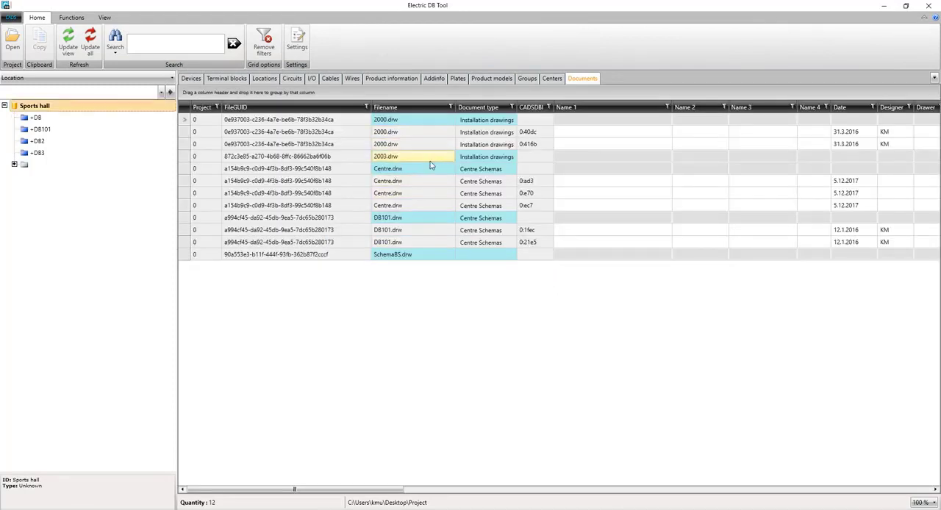
click(411, 218)
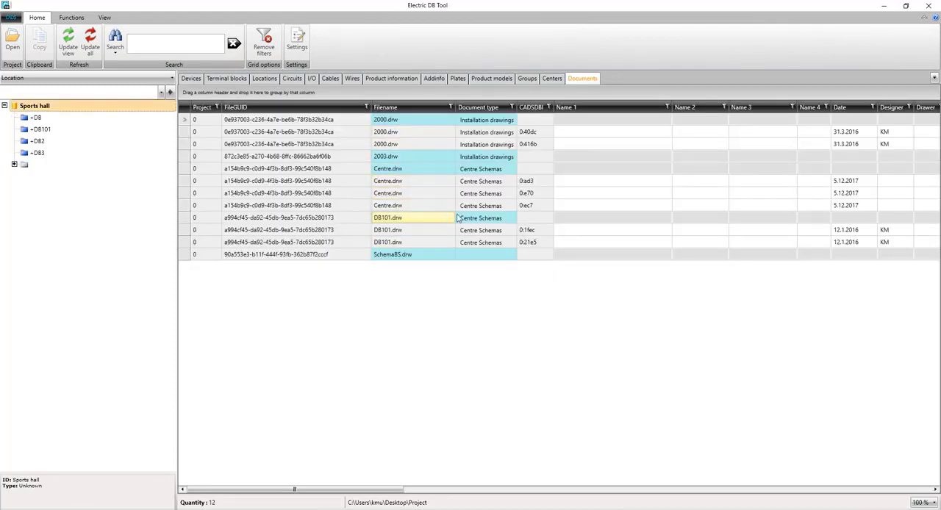
click(70, 17)
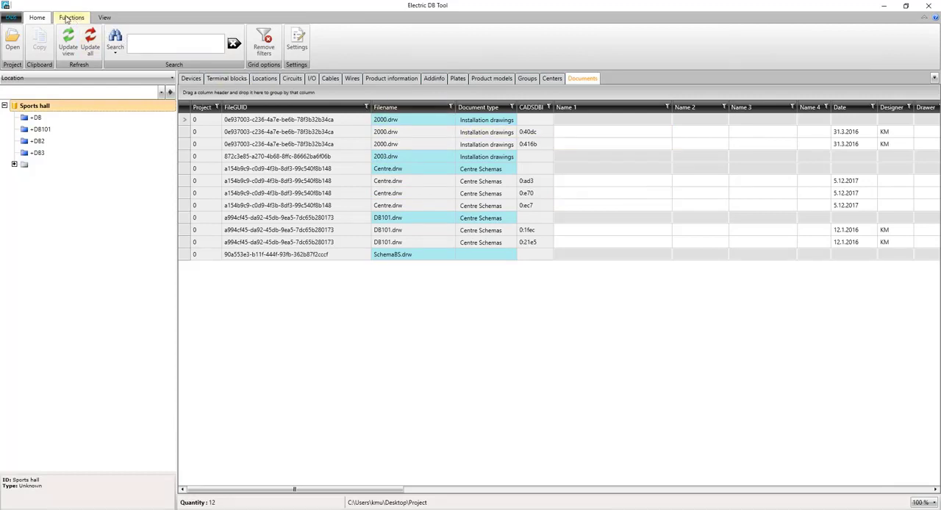
Look over the Clean up project checklist under Functions and close it unrun.
click(70, 17)
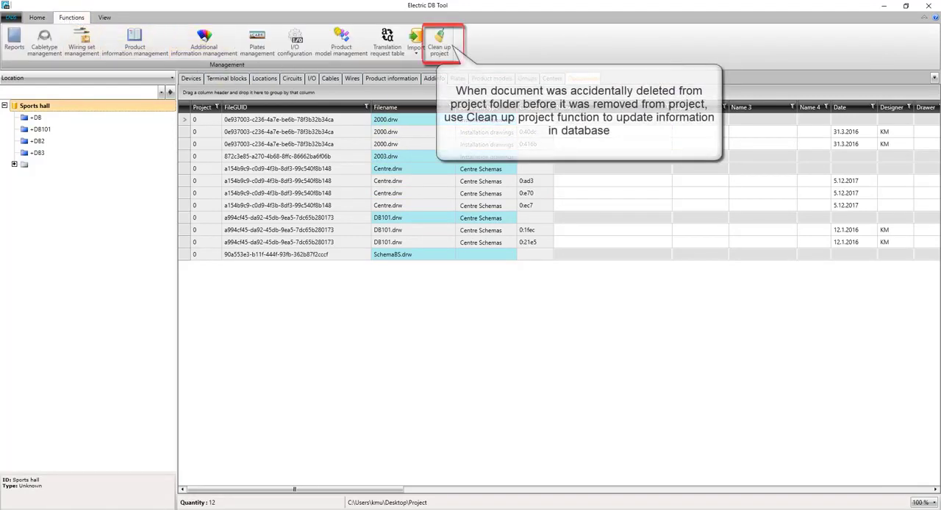
click(439, 42)
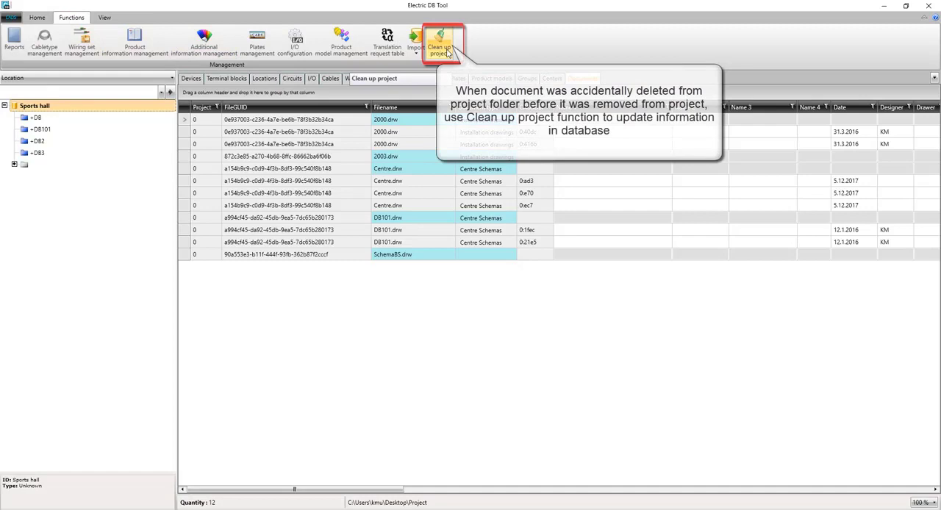
click(439, 42)
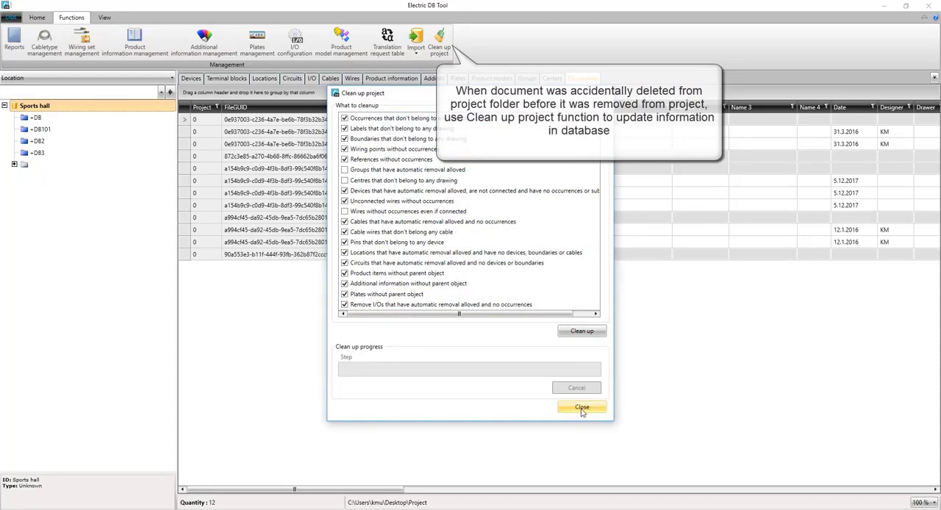
click(580, 407)
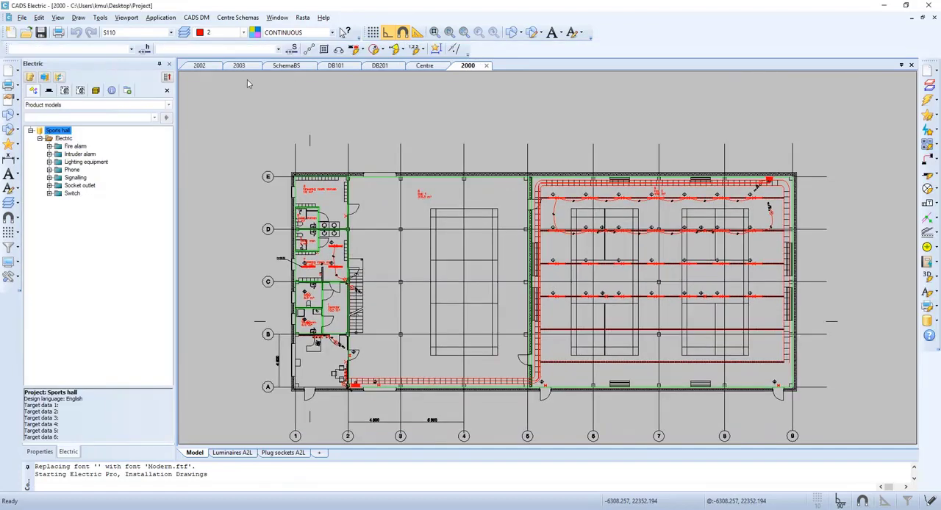
Activate the 2002 drawing tab, revealing an empty canvas.
click(199, 66)
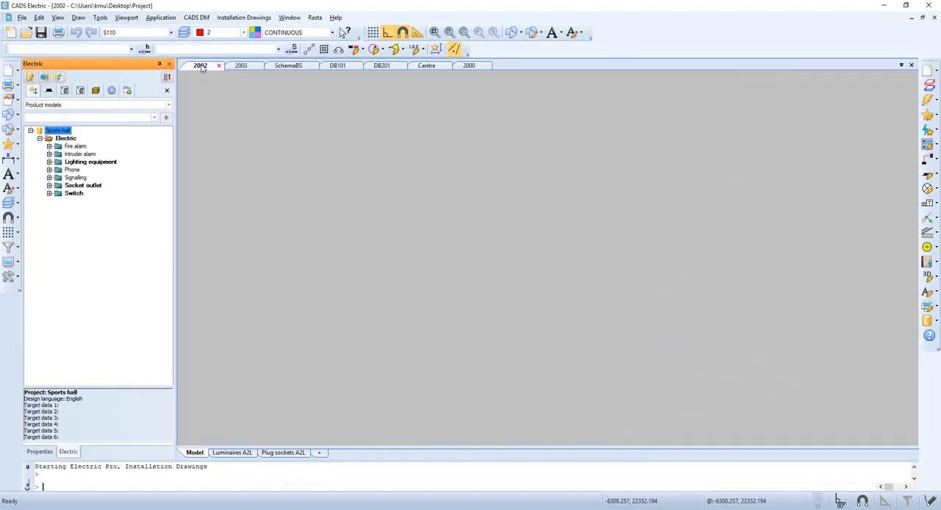